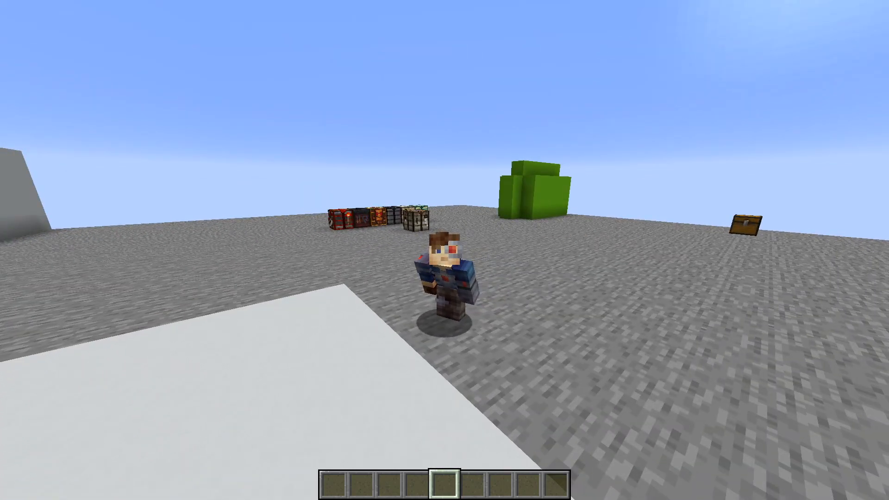
{"action": "mouse_move", "coordinate": [445, 250]}
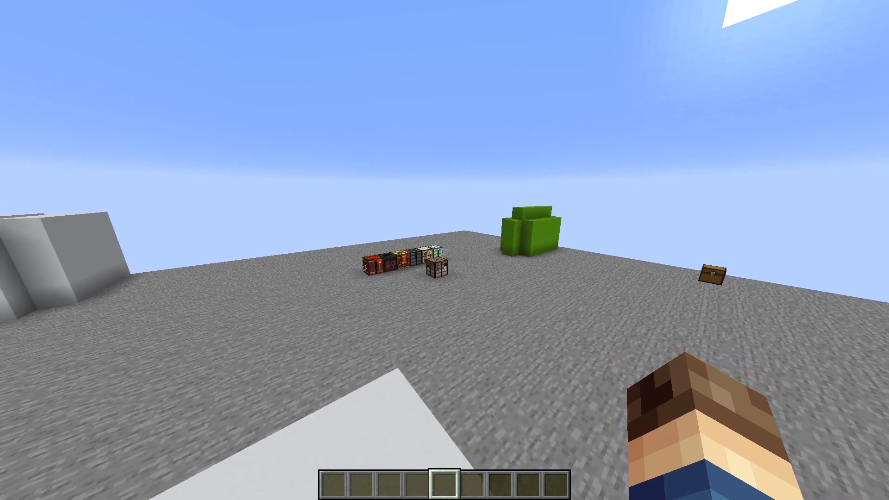
{"action": "mouse_move", "coordinate": [444, 250]}
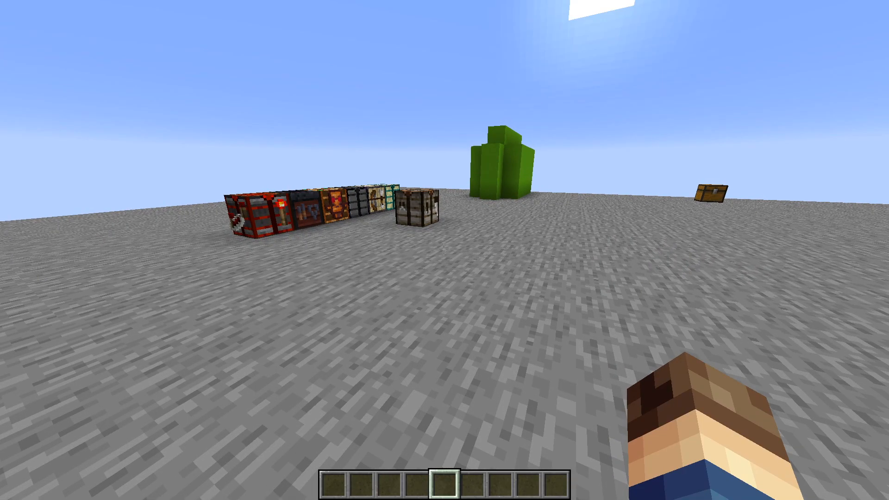
{"action": "mouse_move", "coordinate": [444, 250]}
{"action": "type", "text": "/function"}
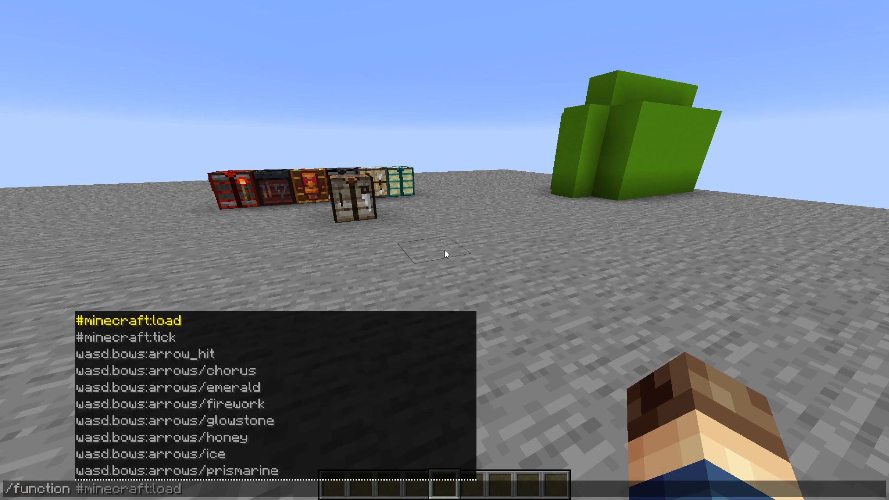
{"action": "mouse_move", "coordinate": [131, 318]}
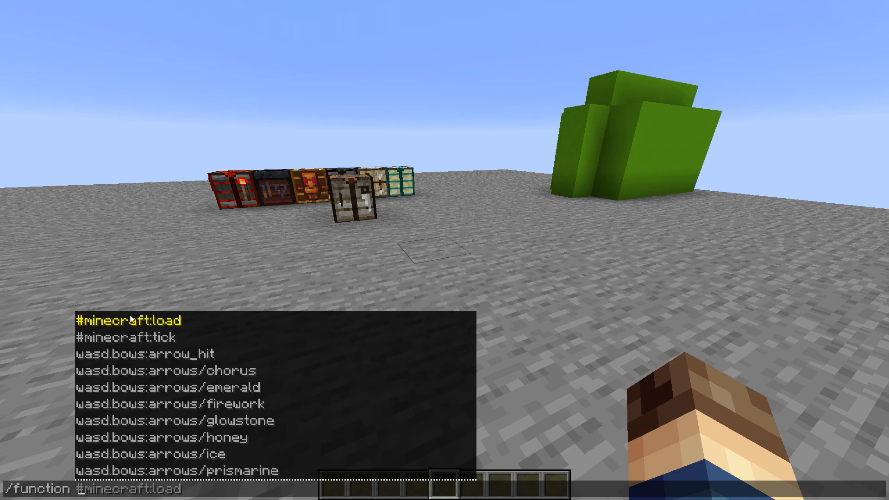
{"action": "mouse_move", "coordinate": [245, 255]}
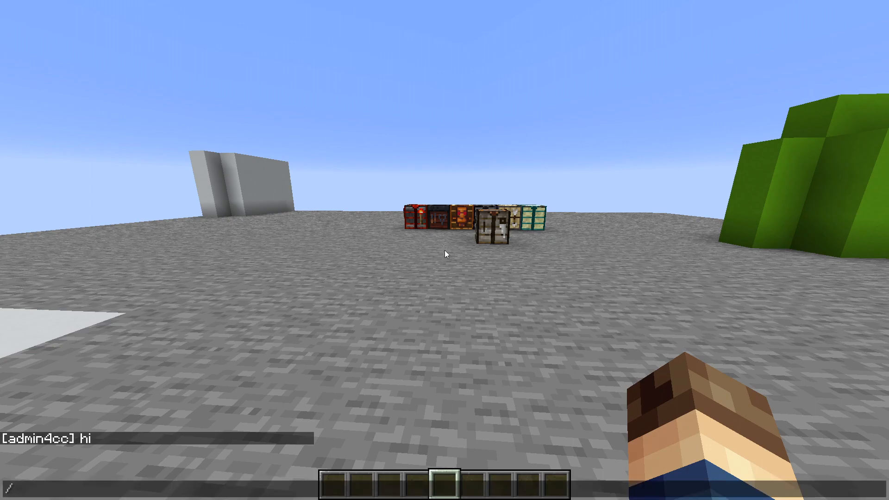
{"action": "type", "text": "/tp @a"}
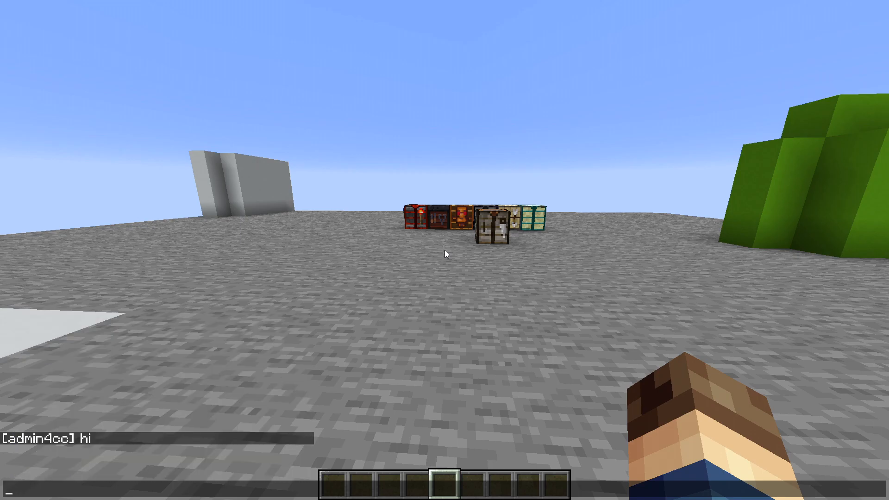
{"action": "type", "text": "/summon"}
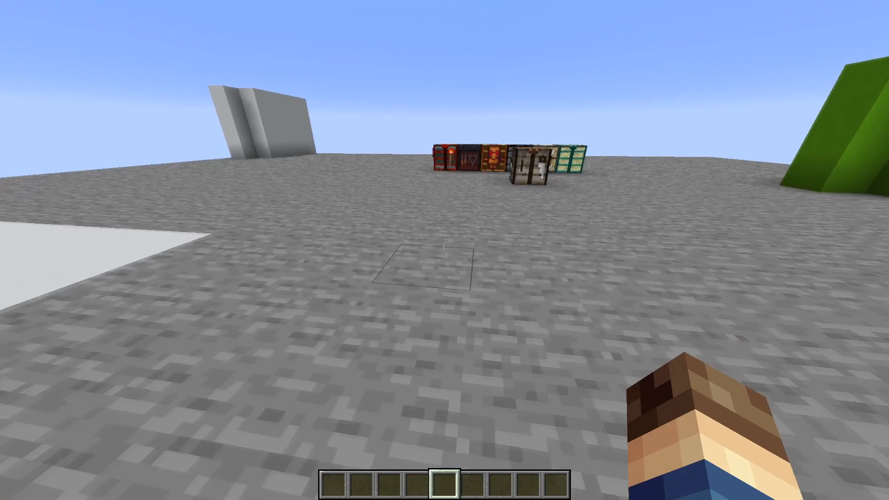
{"action": "mouse_move", "coordinate": [444, 250]}
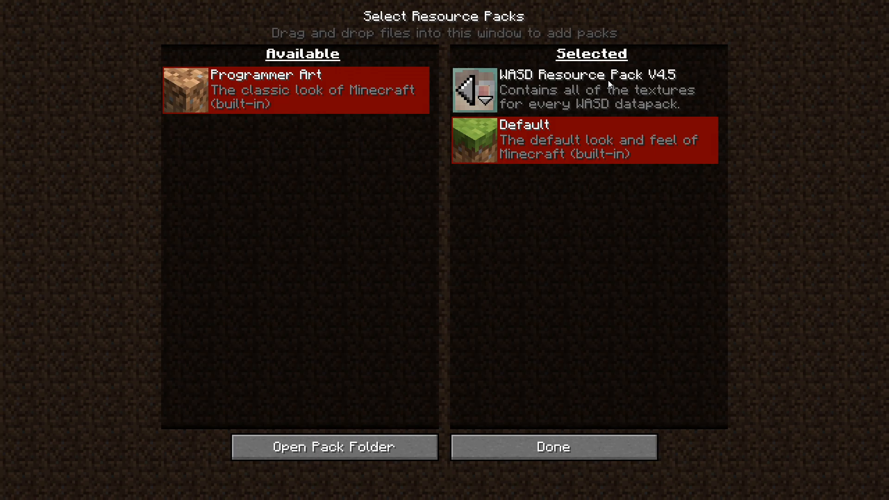
Step: Confirm WASD Resource Pack V4.5 in Selected above Default and close the menu
{"action": "left_click", "coordinate": [551, 446]}
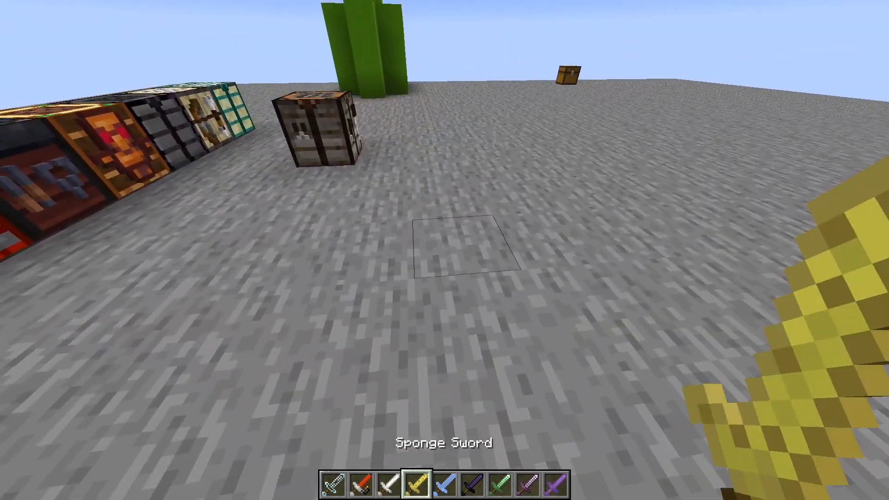
{"action": "key", "text": "q"}
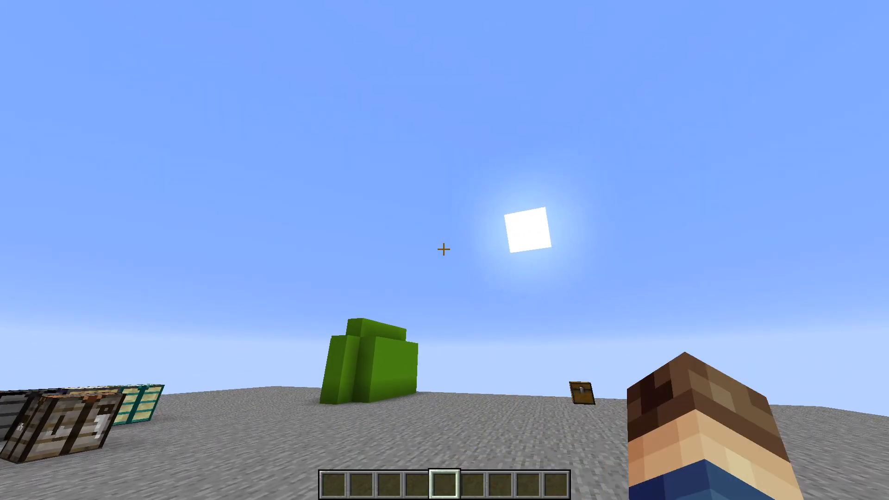
{"action": "mouse_move", "coordinate": [444, 248]}
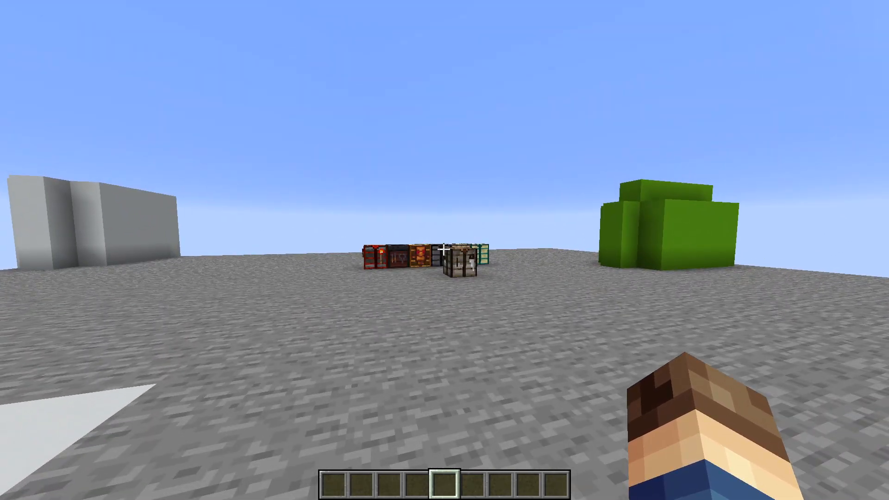
{"action": "mouse_move", "coordinate": [444, 249]}
{"action": "type", "text": "/execute as @e[type=minecraft:item_frame] at @s run particle flame"}
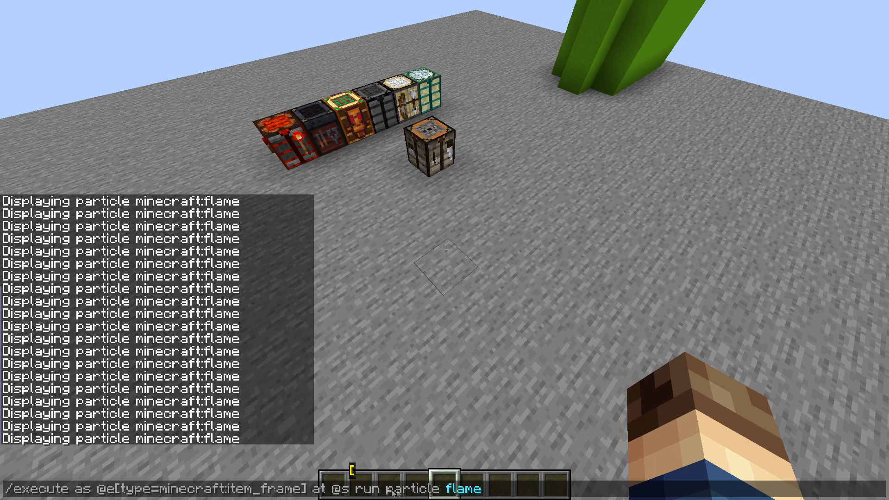
Step: Run /execute as @e[type=minecraft:item_frame] at @s run particle flame
{"action": "key", "text": "enter"}
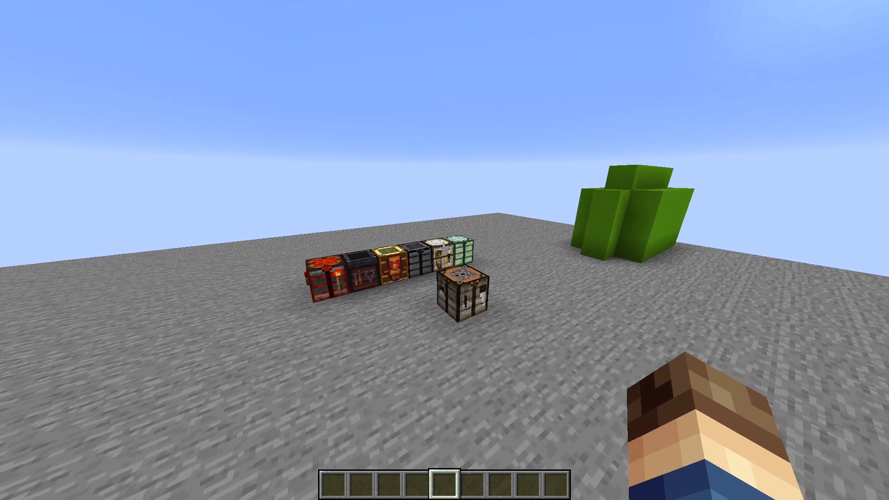
{"action": "type", "text": "/execute align"}
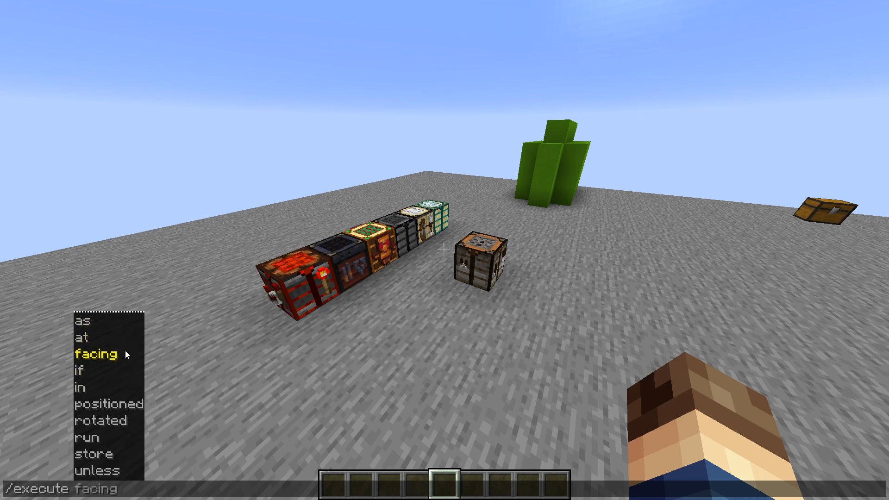
{"action": "mouse_move", "coordinate": [202, 356]}
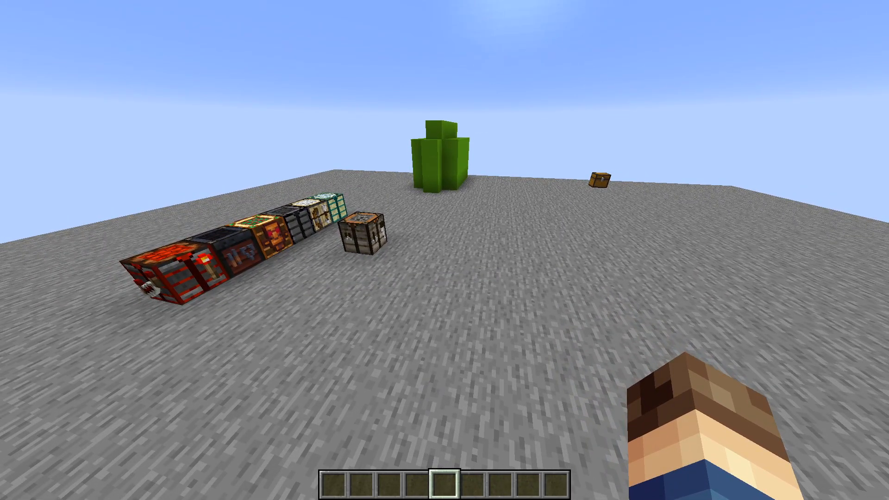
{"action": "mouse_move", "coordinate": [444, 249]}
{"action": "type", "text": "/summon item ~ ~ ~ {Item:{id:\"minecraft:blackstone\",Count:1b}}"}
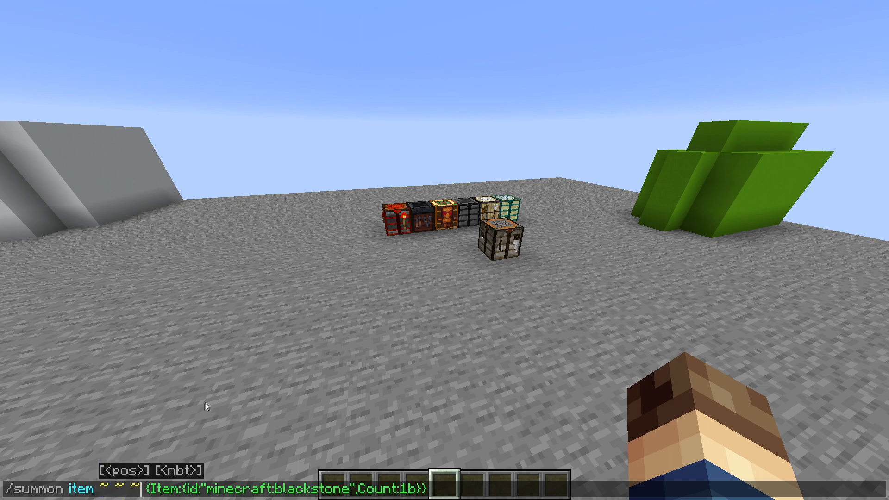
{"action": "mouse_move", "coordinate": [288, 364]}
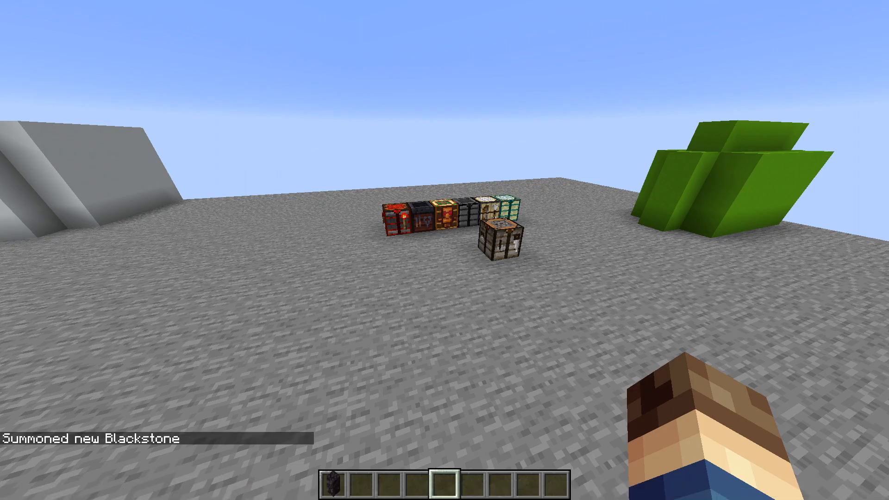
Step: Summon another blackstone item two blocks below the player
{"action": "key", "text": "e"}
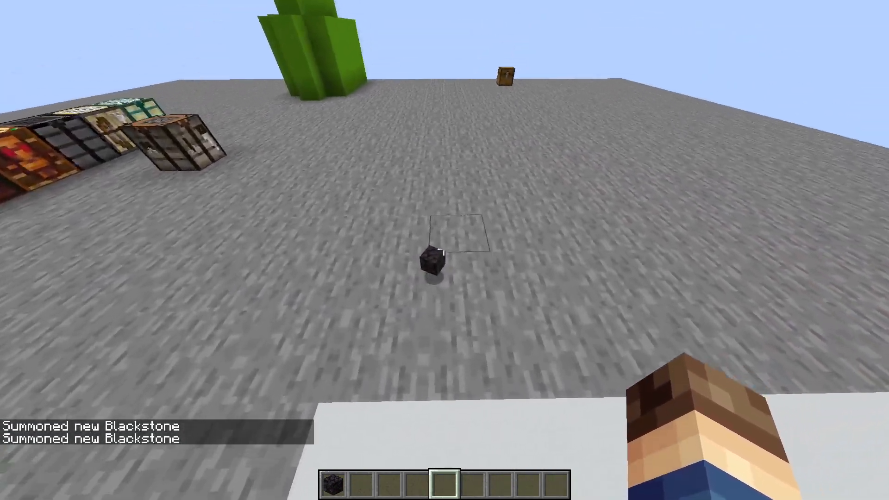
{"action": "type", "text": "/summon item ~ ~-2 ~ {Item:{id:\"minecraft:blackstone\",Count:1b}}"}
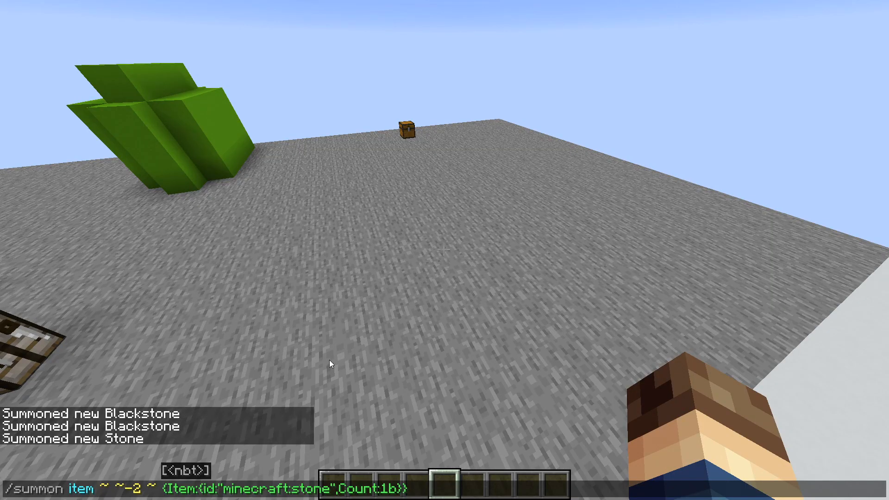
{"action": "mouse_move", "coordinate": [57, 494]}
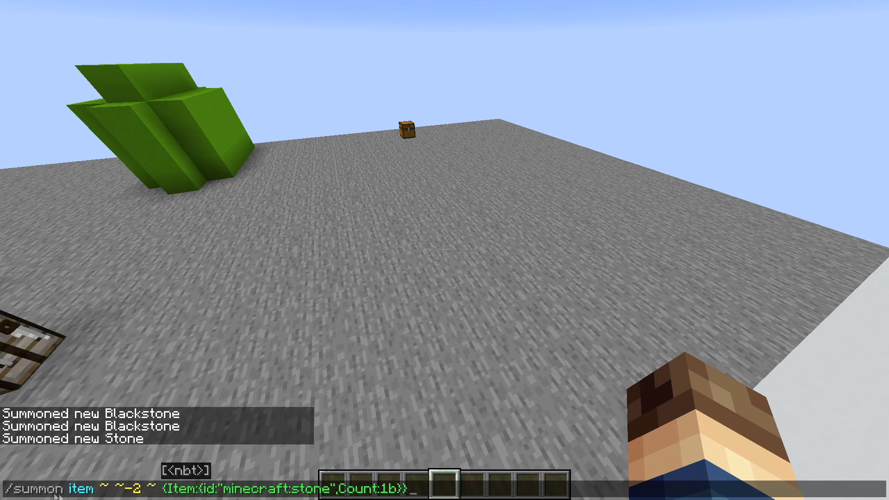